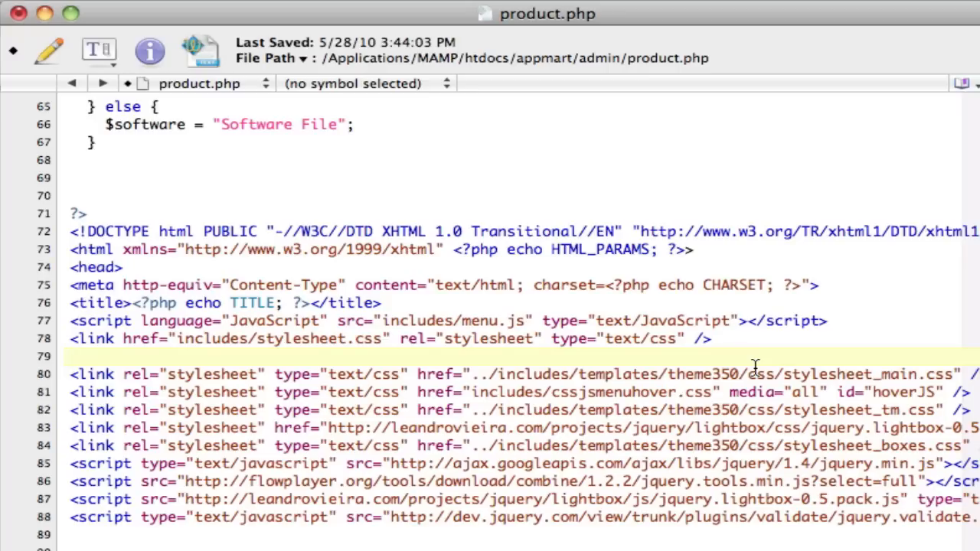
# Step: Start a multi-file search for label.hello and browse the home folder for a search location
pyautogui.click(575, 404)
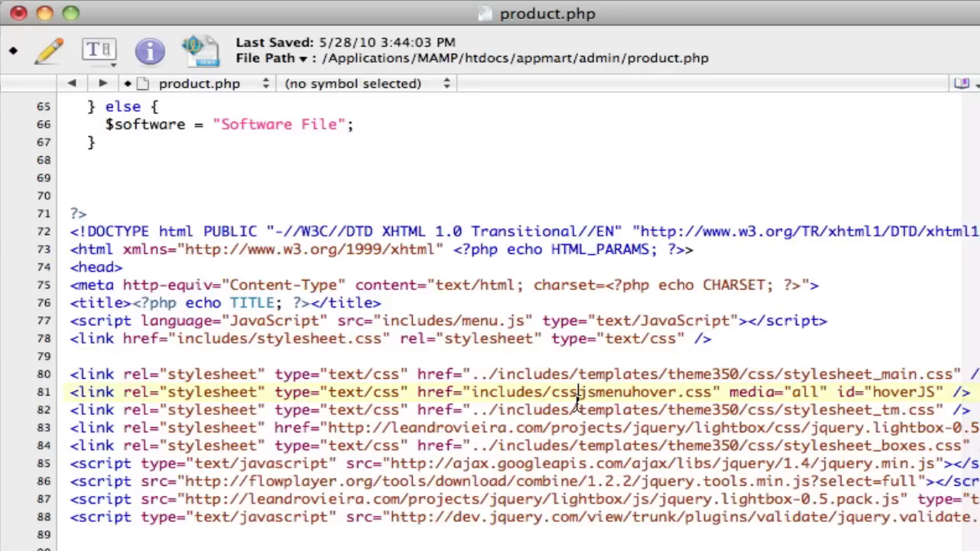
pyautogui.click(576, 404)
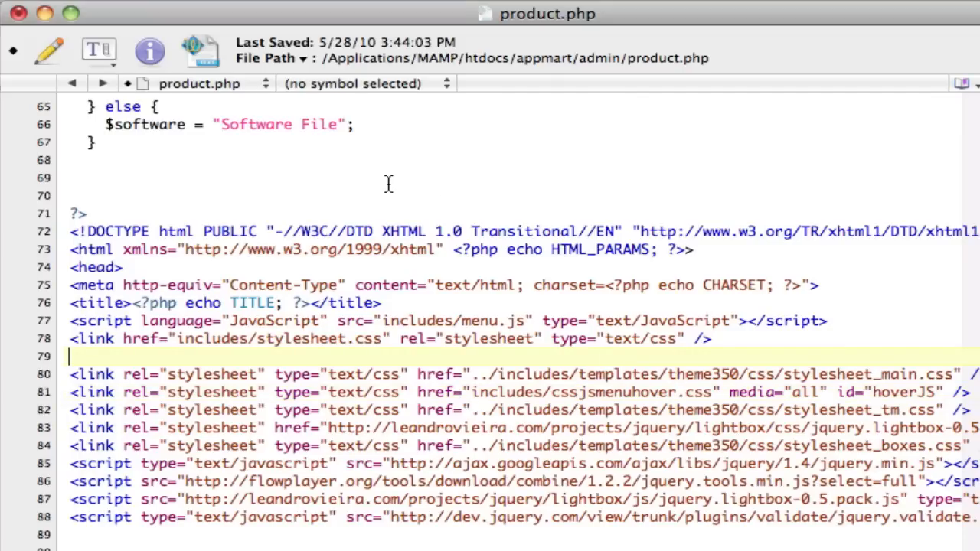
pyautogui.press('Cmd+Shift+F')
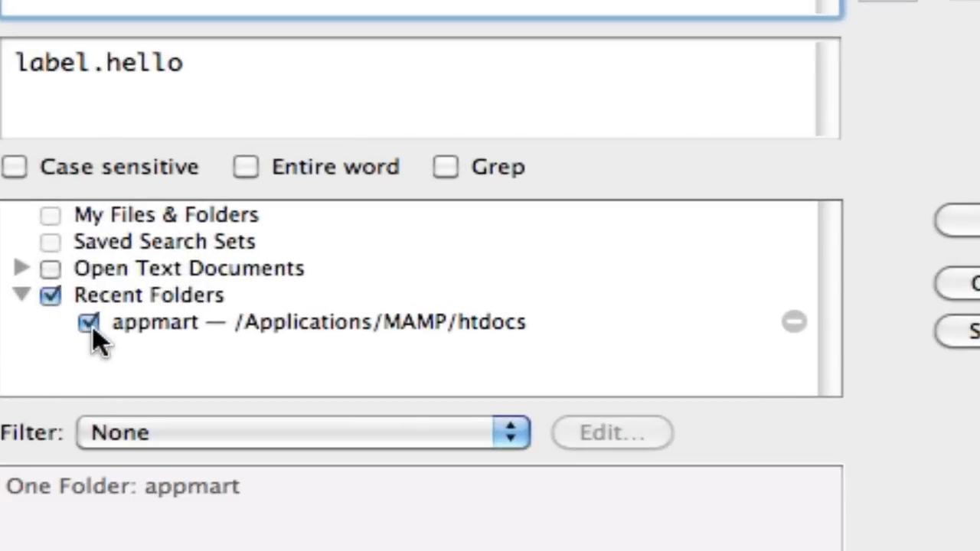
pyautogui.moveTo(487, 337)
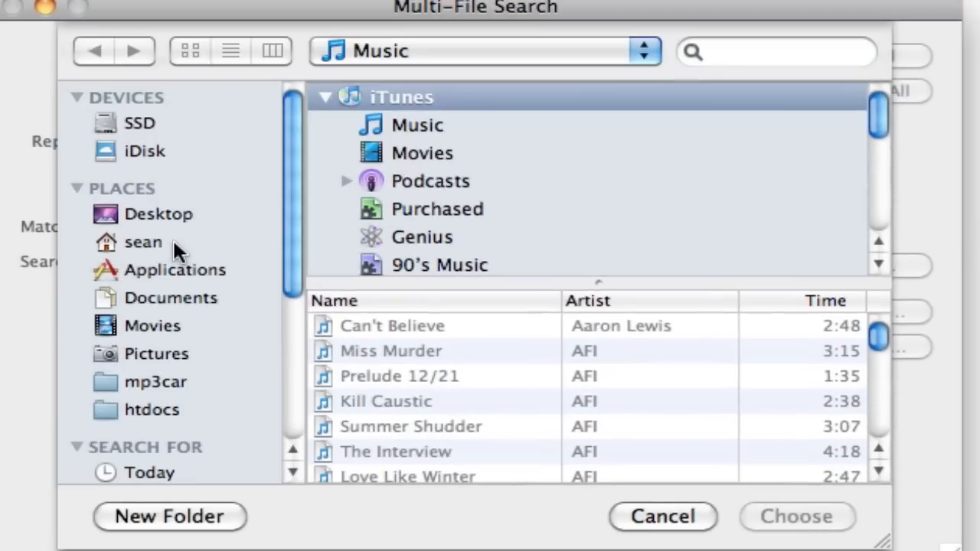
pyautogui.click(144, 242)
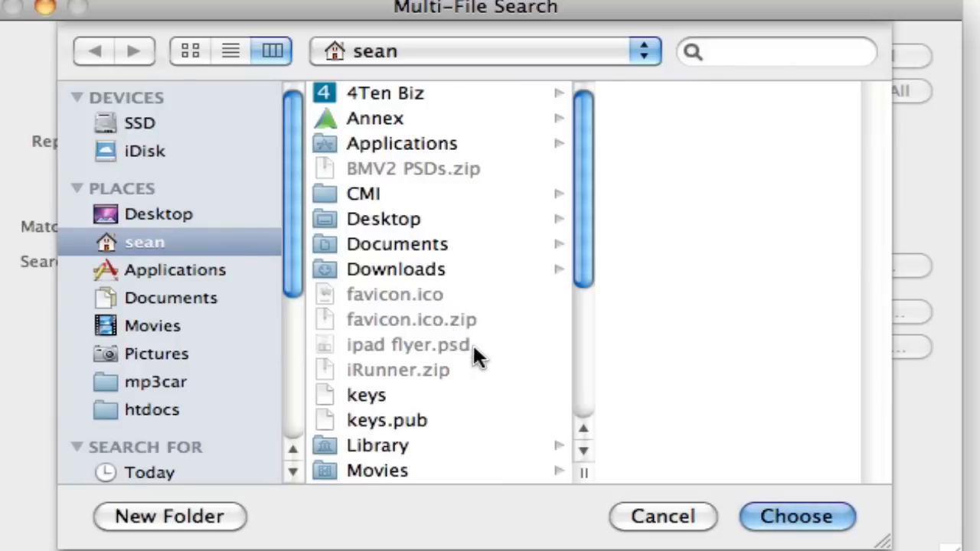
pyautogui.moveTo(589, 505)
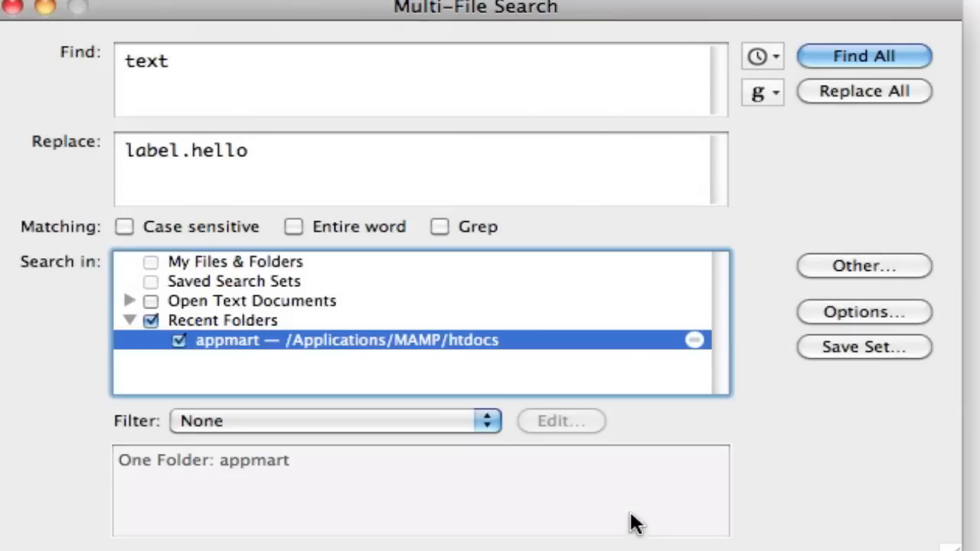
# Step: Search the appmart folder for 'style', returning 1720 occurrences in 329 files
pyautogui.doubleClick(153, 62)
pyautogui.write('styl')
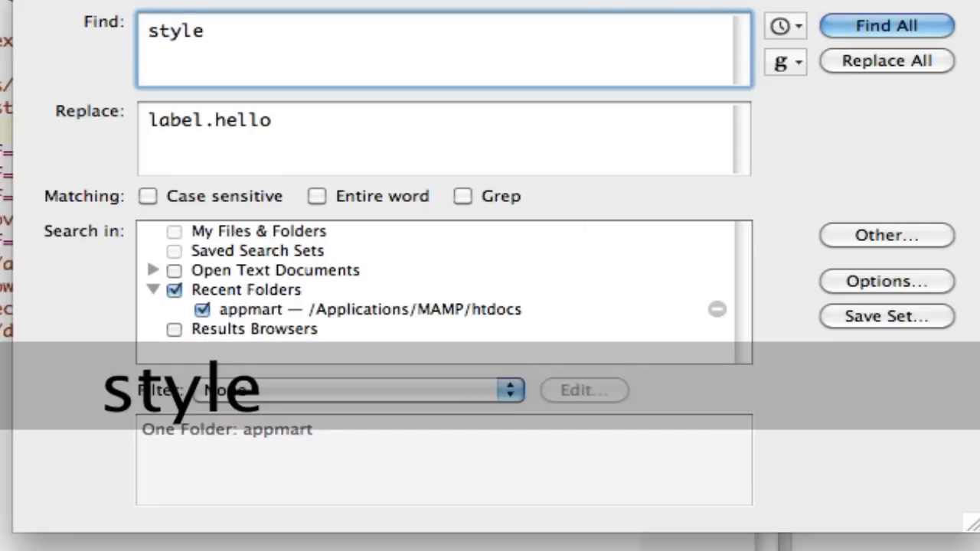
pyautogui.click(885, 25)
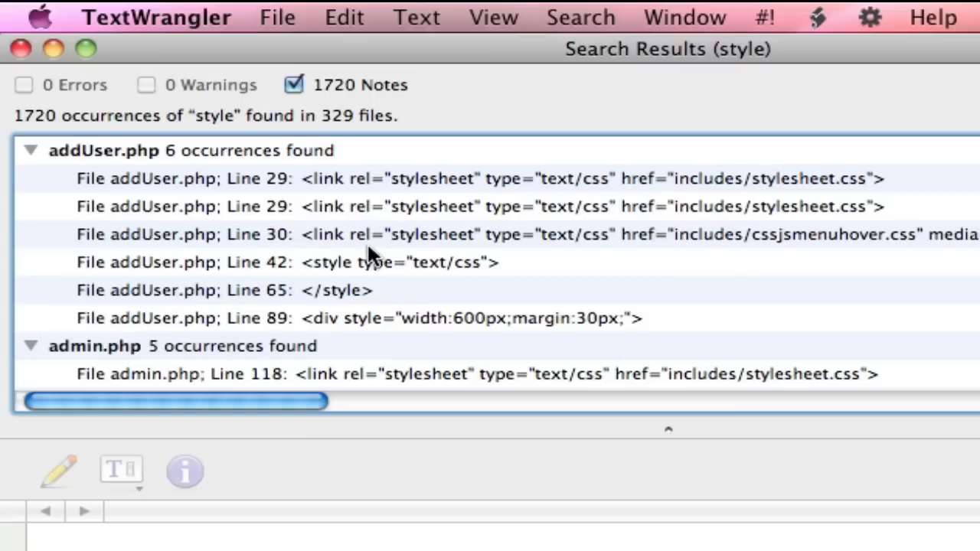
pyautogui.moveTo(507, 207)
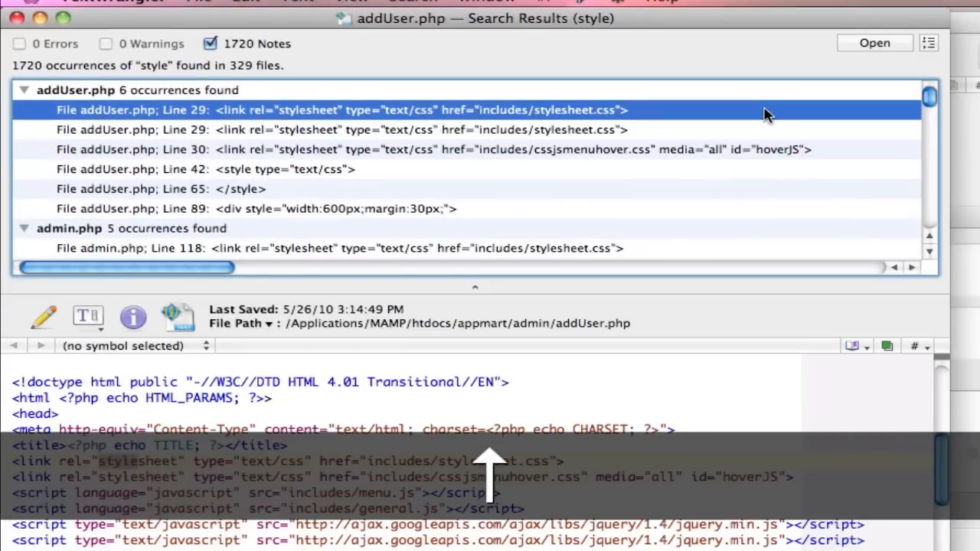
# Step: Scroll through the Search Results list of style matches
pyautogui.scroll(-3)
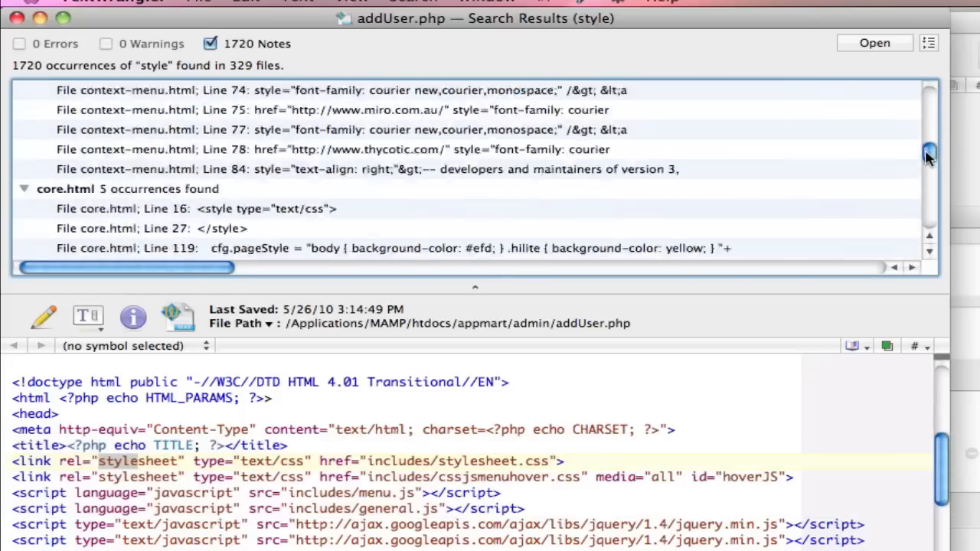
pyautogui.scroll(-3)
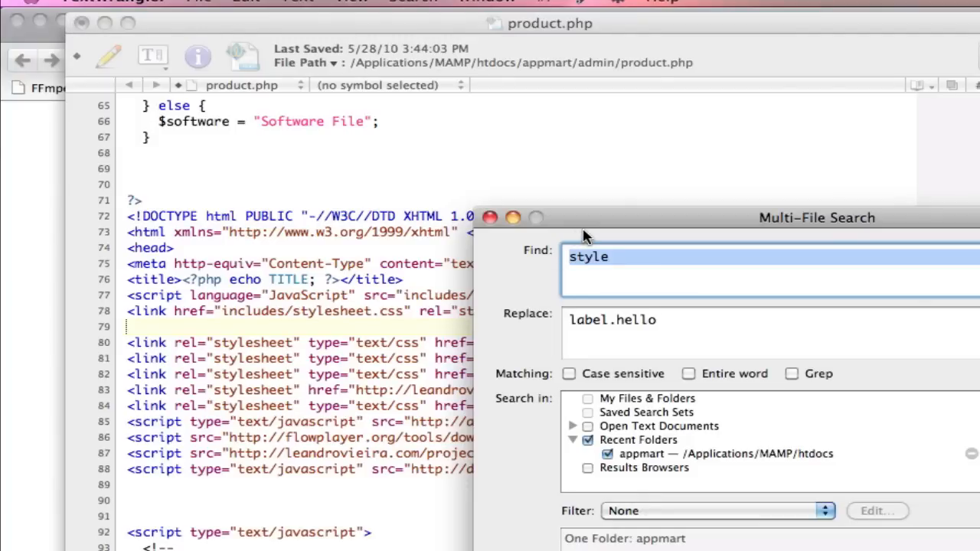
# Step: Bring product.php forward and place the insertion point in its label.error CSS rule
pyautogui.click(490, 217)
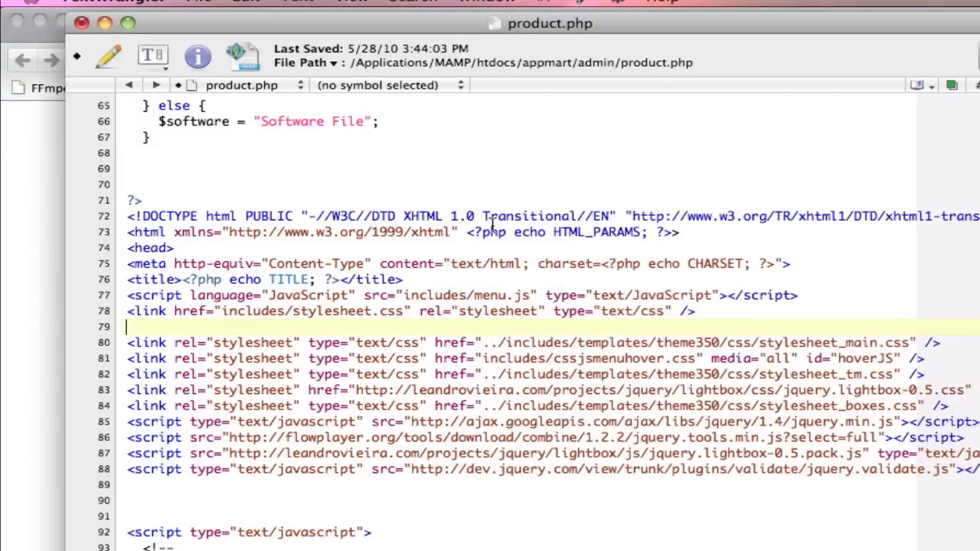
pyautogui.scroll(-3)
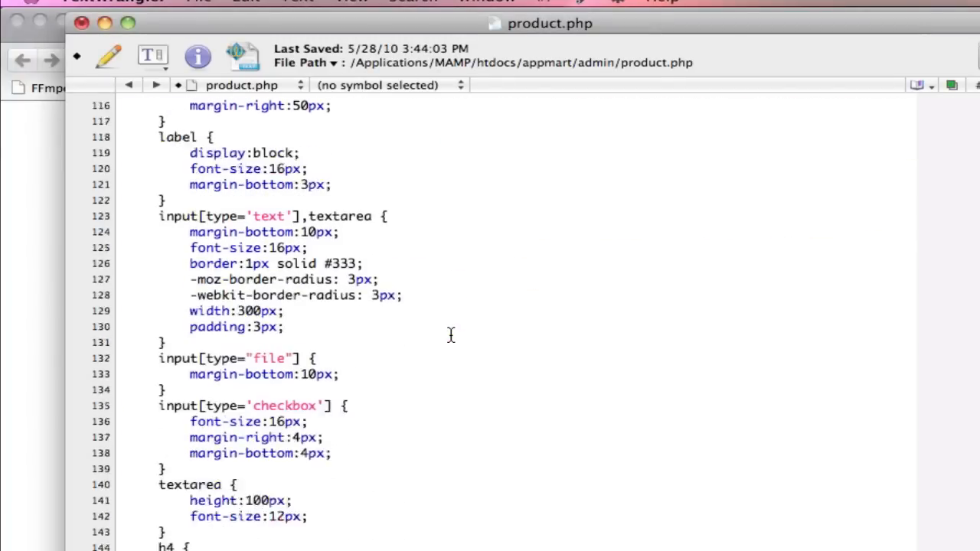
pyautogui.scroll(-3)
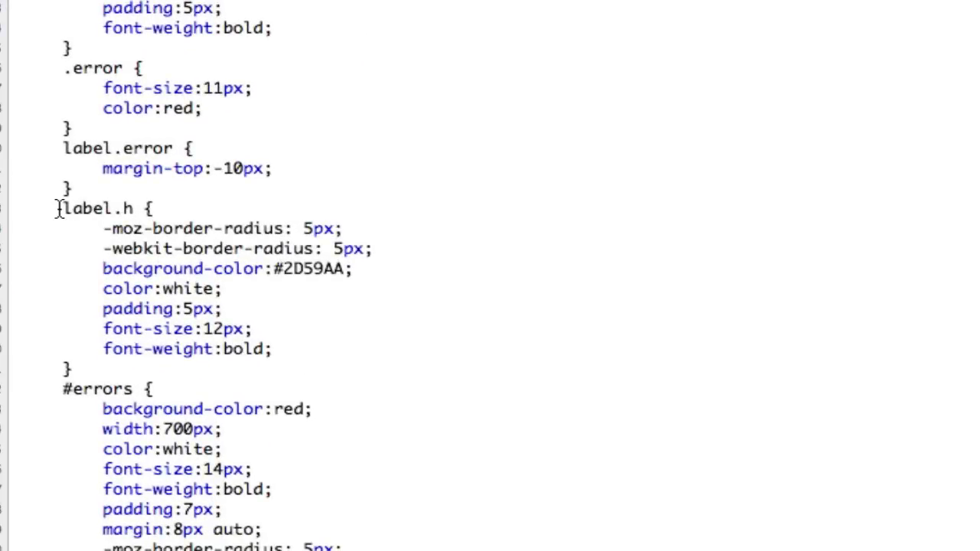
pyautogui.moveTo(110, 223)
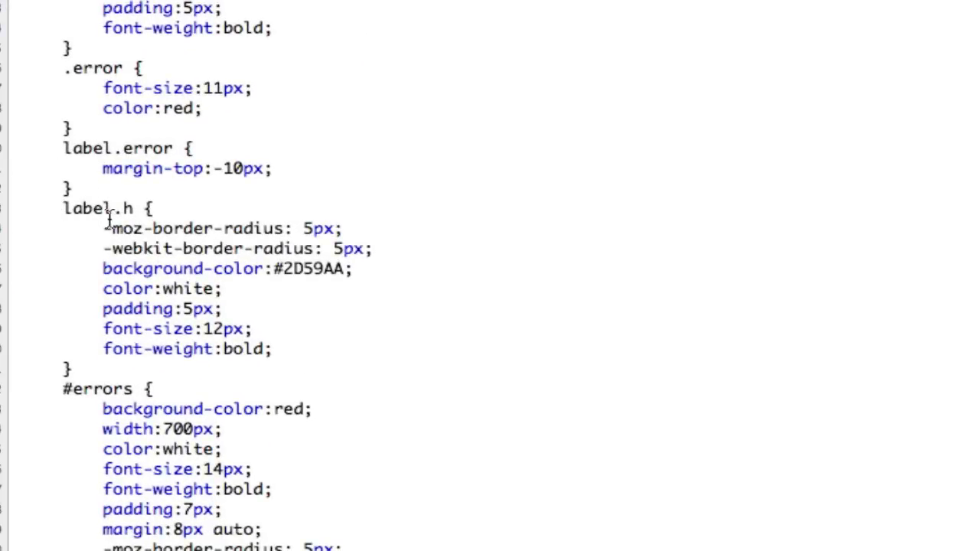
pyautogui.scroll(3)
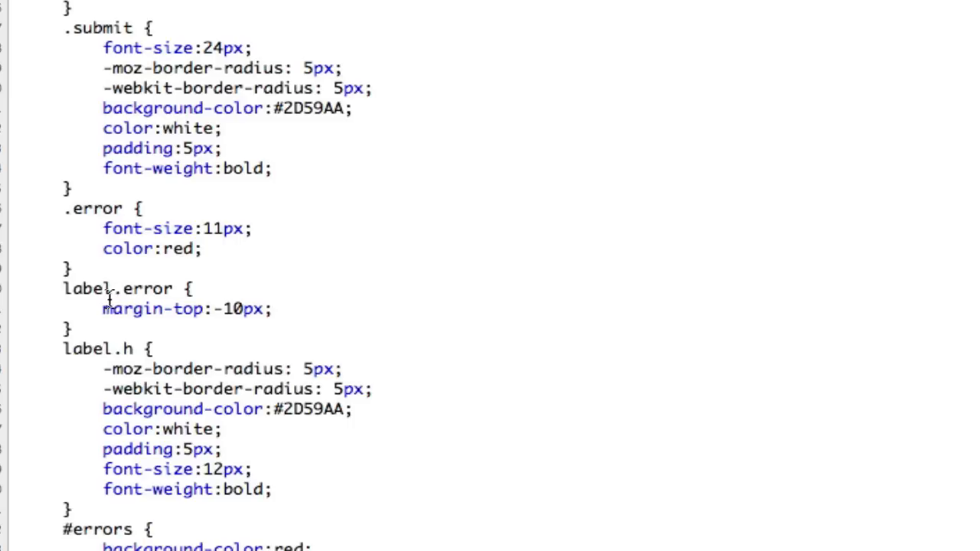
pyautogui.moveTo(90, 298)
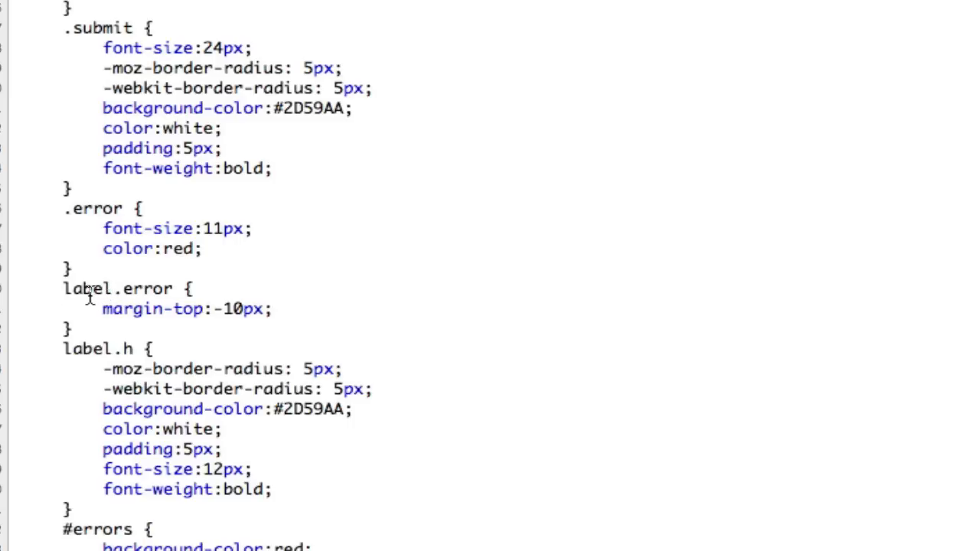
pyautogui.moveTo(182, 283)
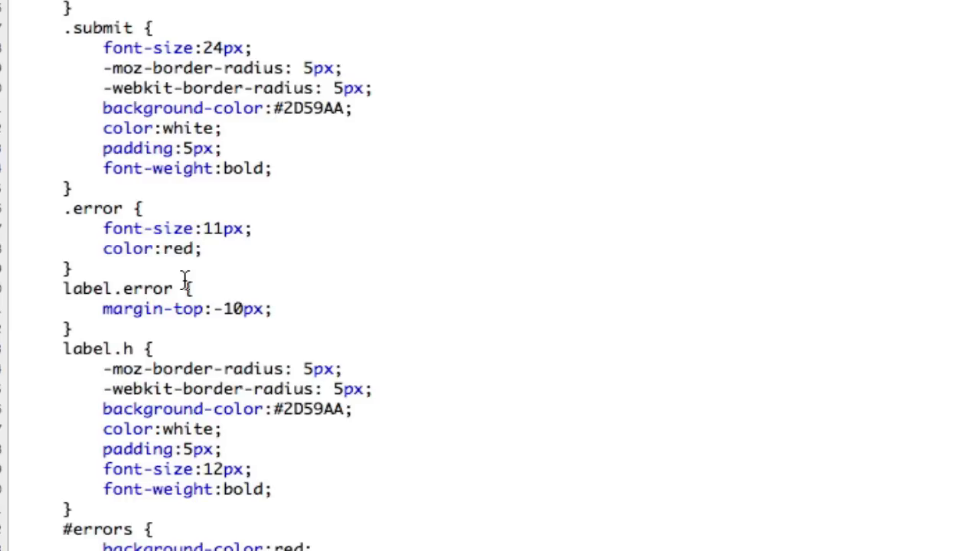
pyautogui.moveTo(201, 322)
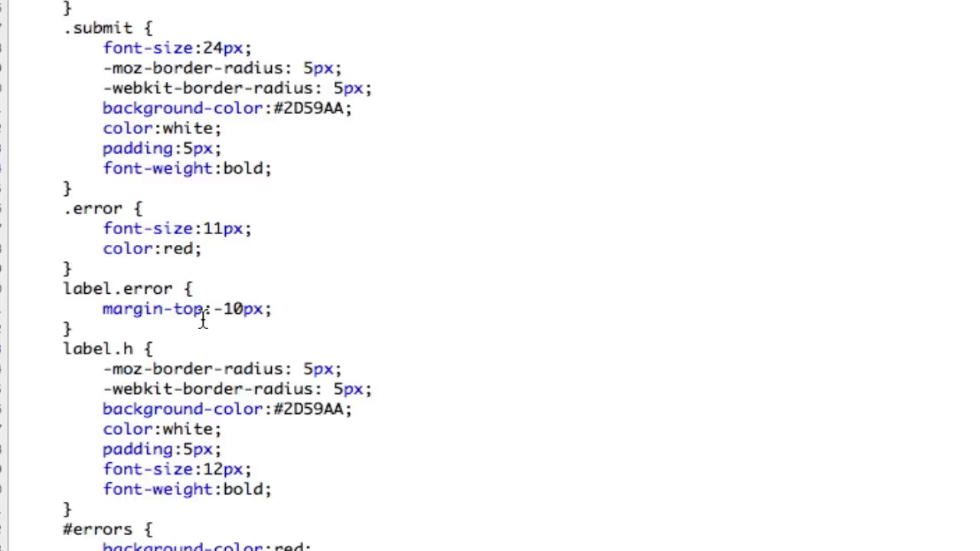
pyautogui.click(199, 309)
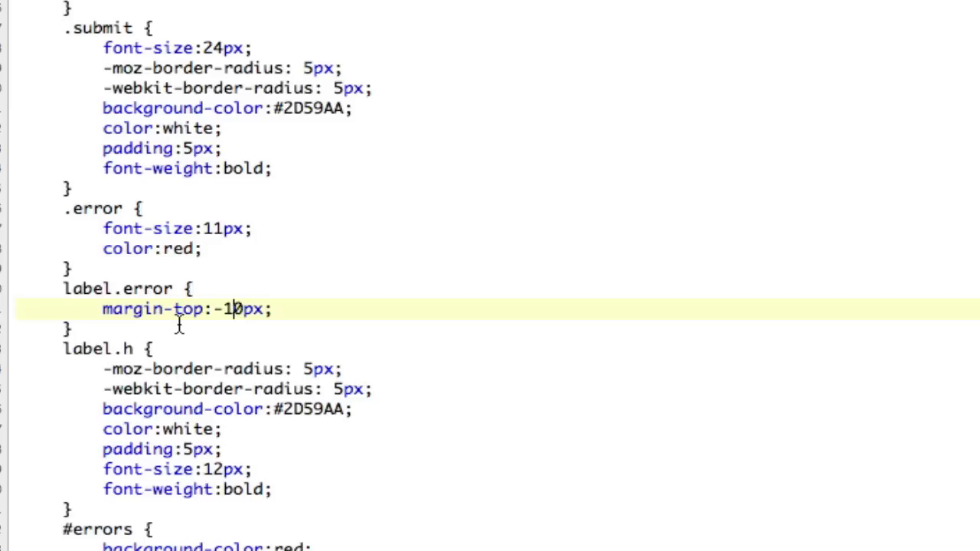
# Step: Grep-replace label.(.*) with label.hello across product.php, then undo the change
pyautogui.press('Cmd+f')
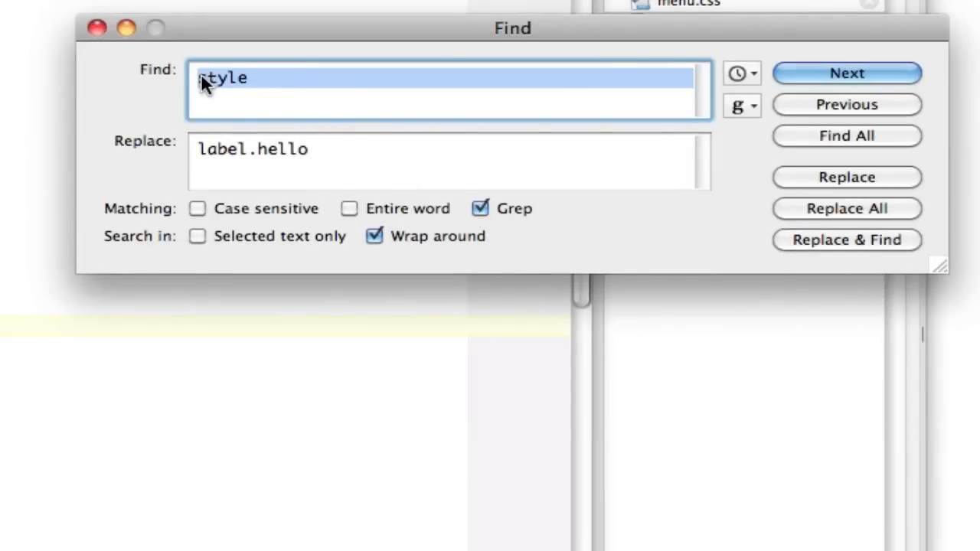
pyautogui.write('label.')
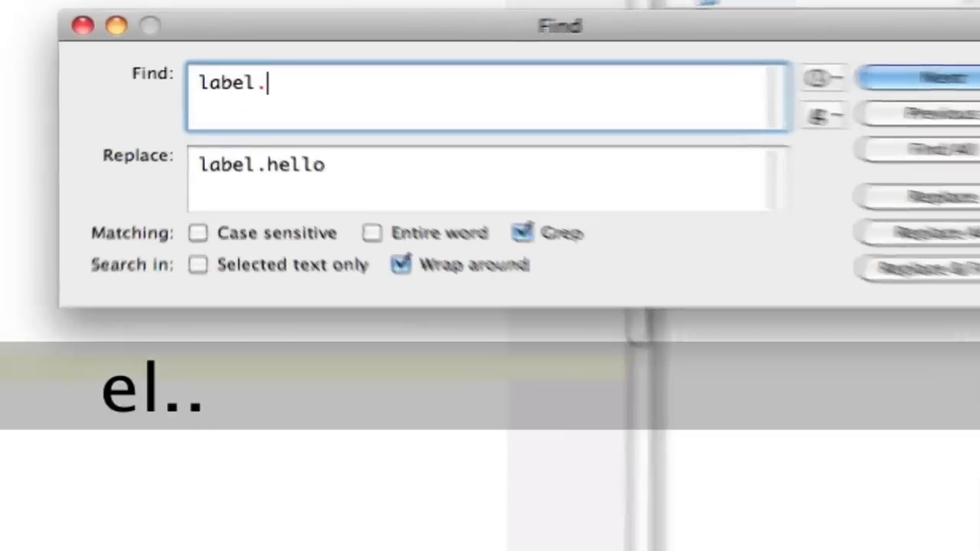
pyautogui.press('Backspace')
pyautogui.write('\\')
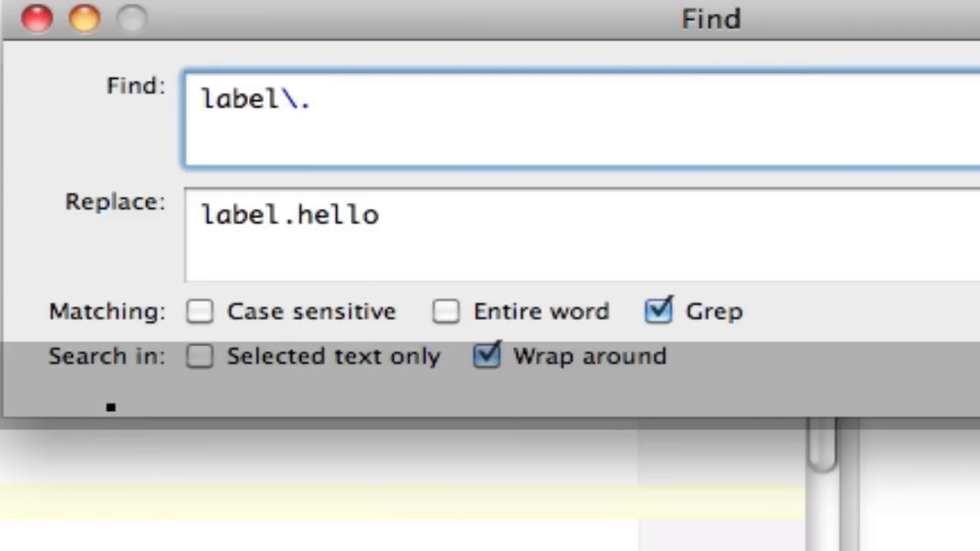
pyautogui.press('Backspace')
pyautogui.write('(.*)')
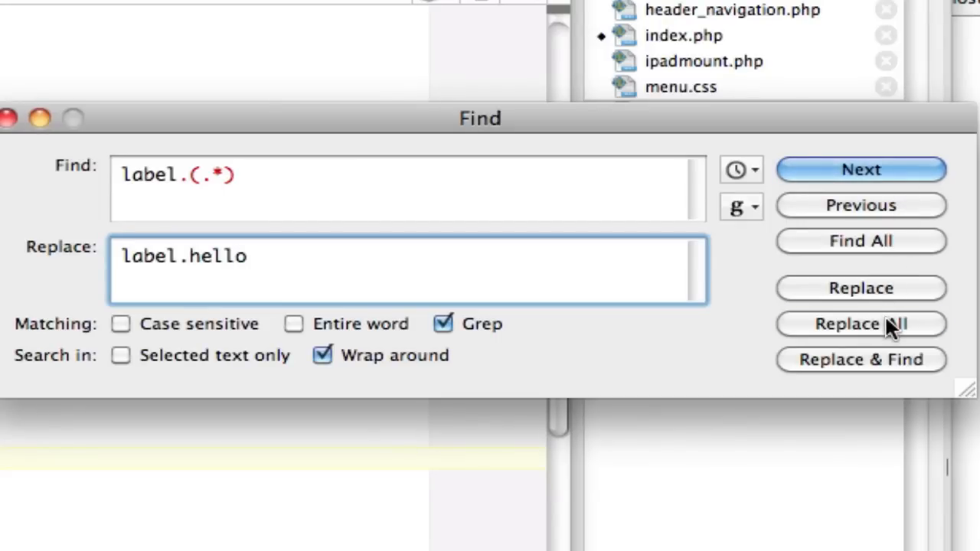
pyautogui.click(860, 325)
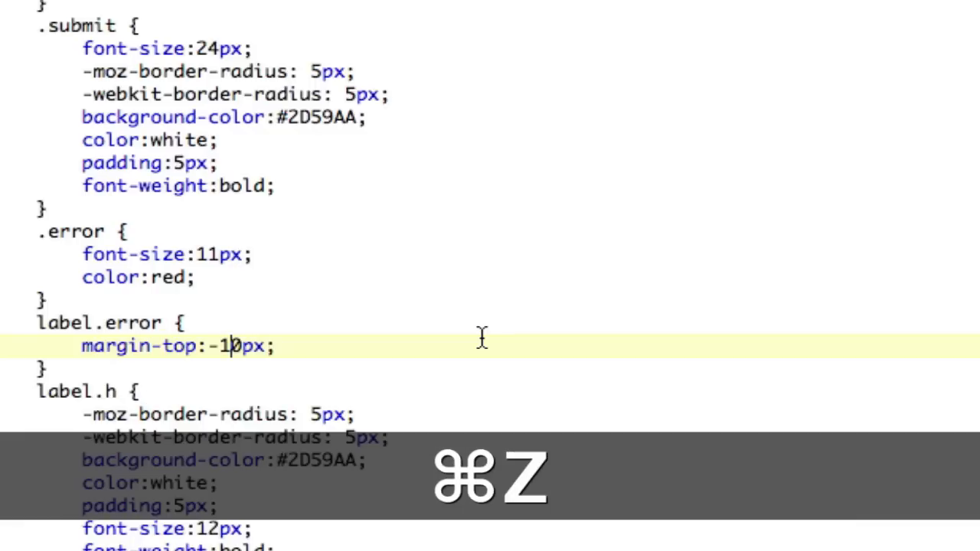
pyautogui.press('cmd+f')
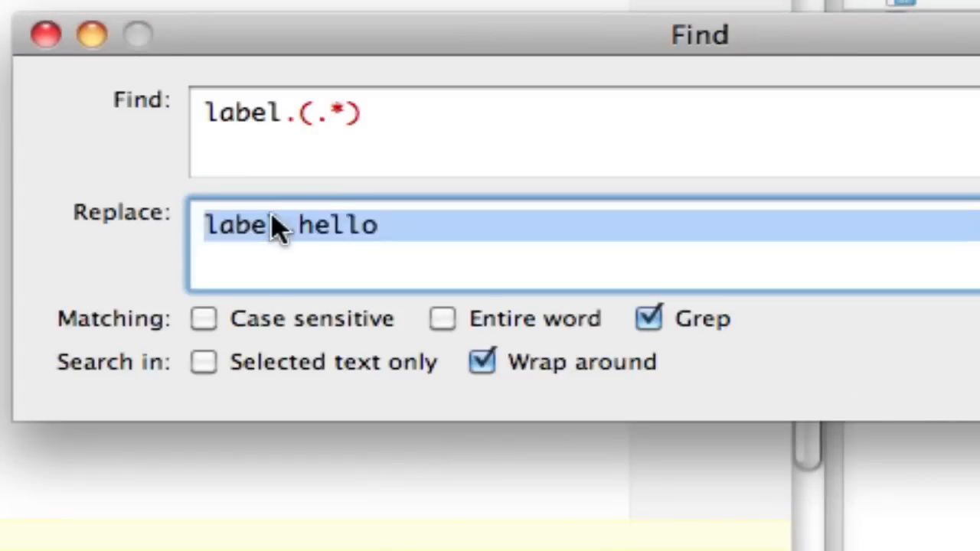
# Step: Replace label.(.*) with hello.\1, renaming the rules to hello.error and hello.h
pyautogui.write('hello')
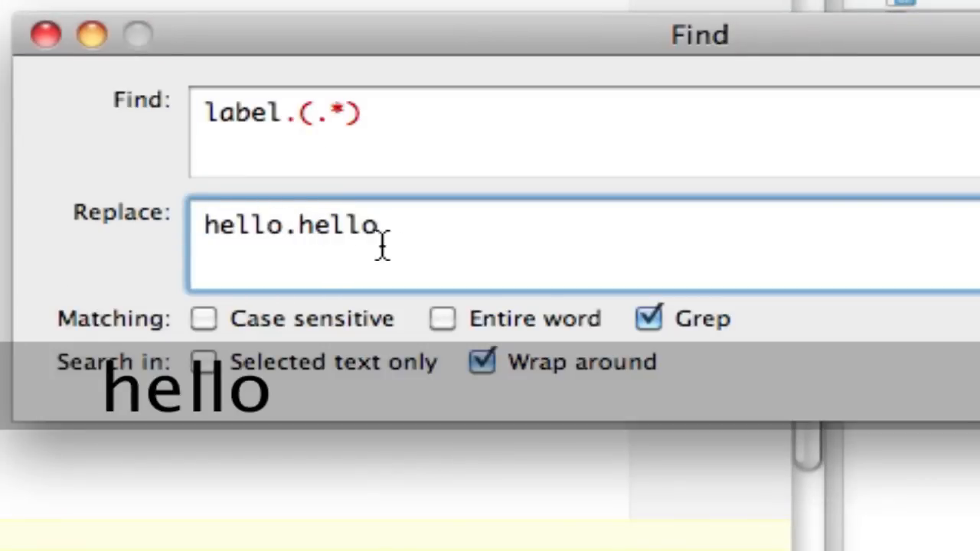
pyautogui.doubleClick(337, 226)
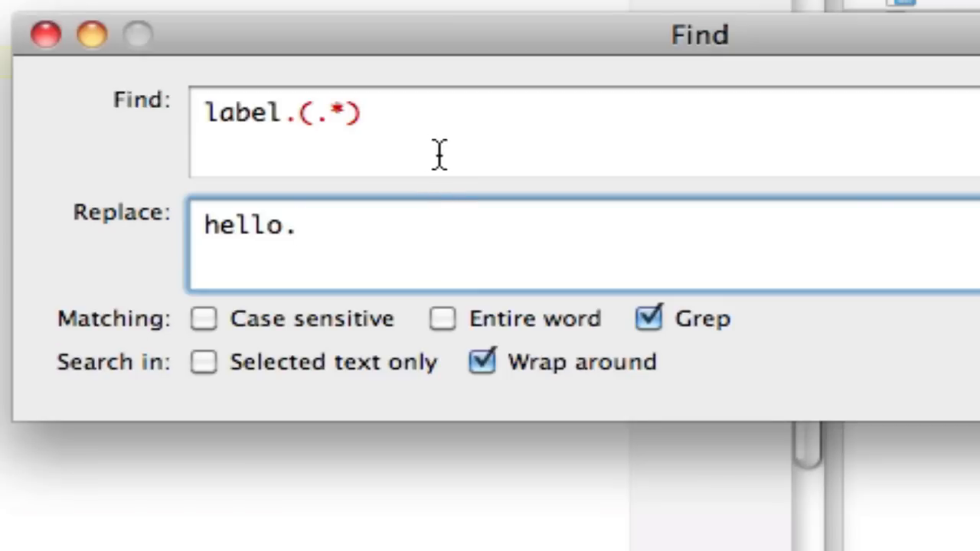
pyautogui.click(375, 233)
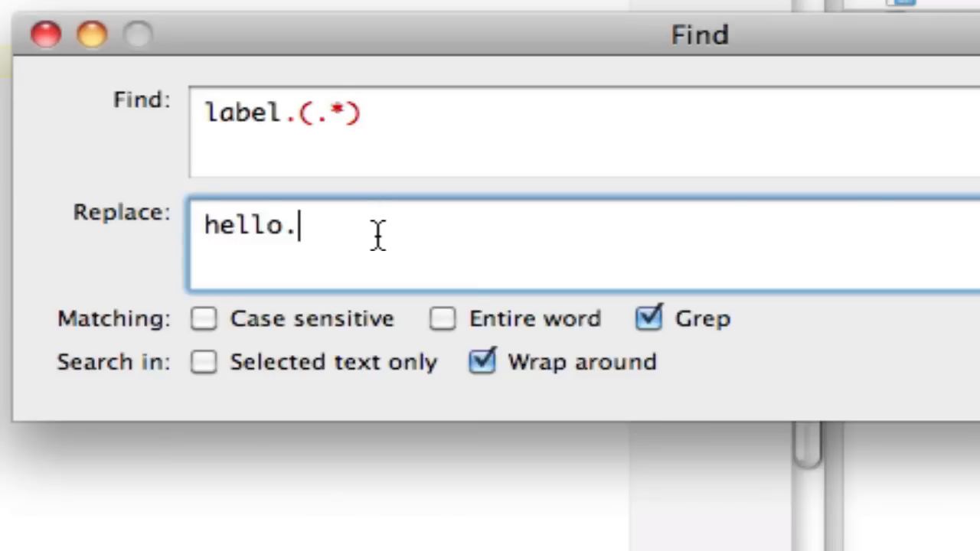
pyautogui.write('\\1')
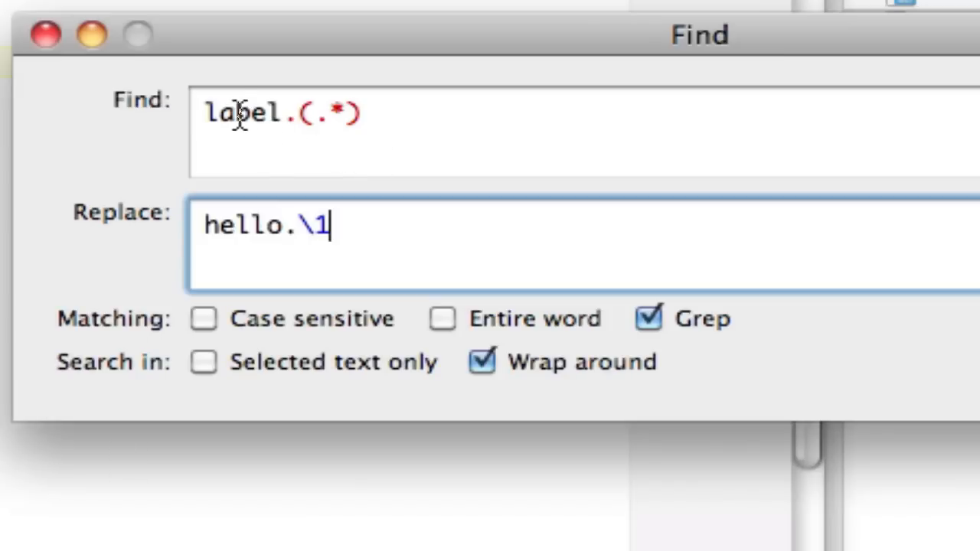
pyautogui.moveTo(334, 122)
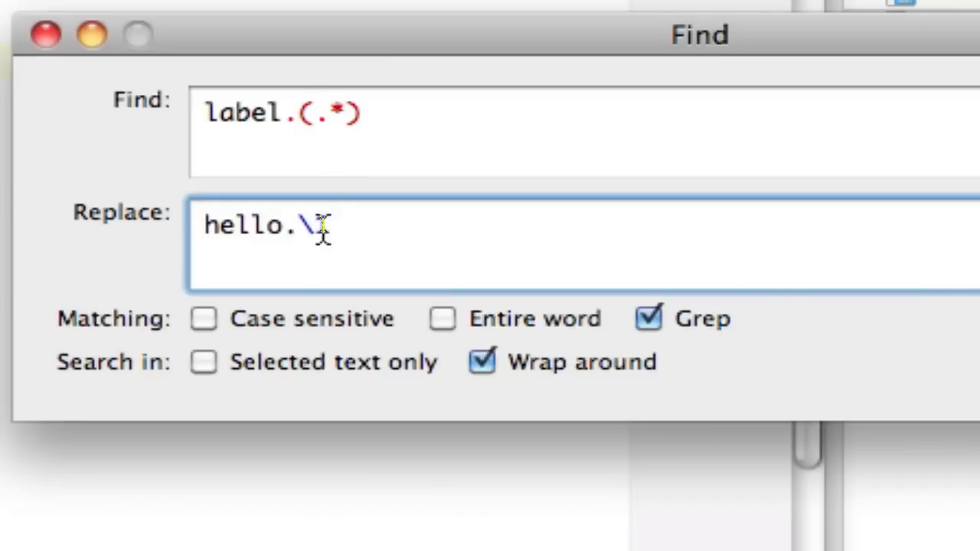
pyautogui.write('1')
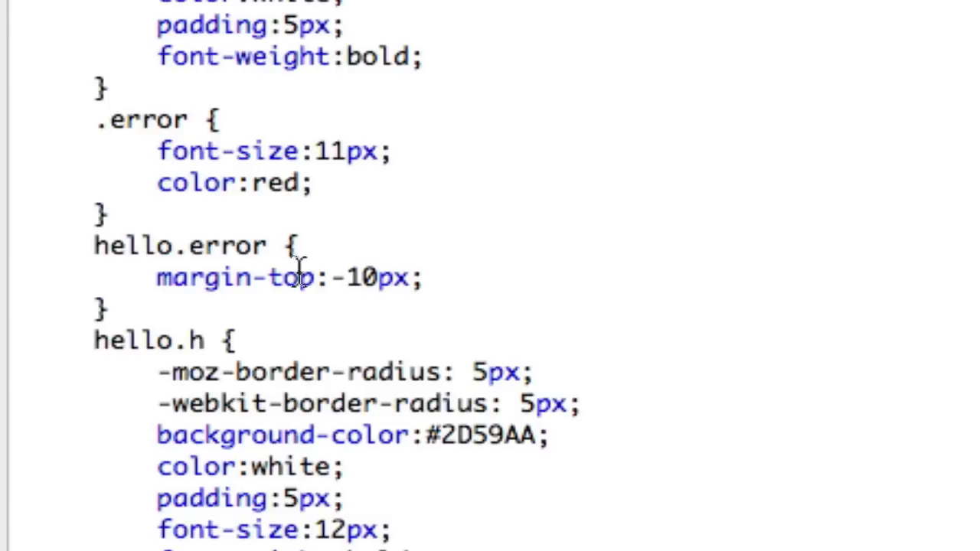
pyautogui.moveTo(459, 218)
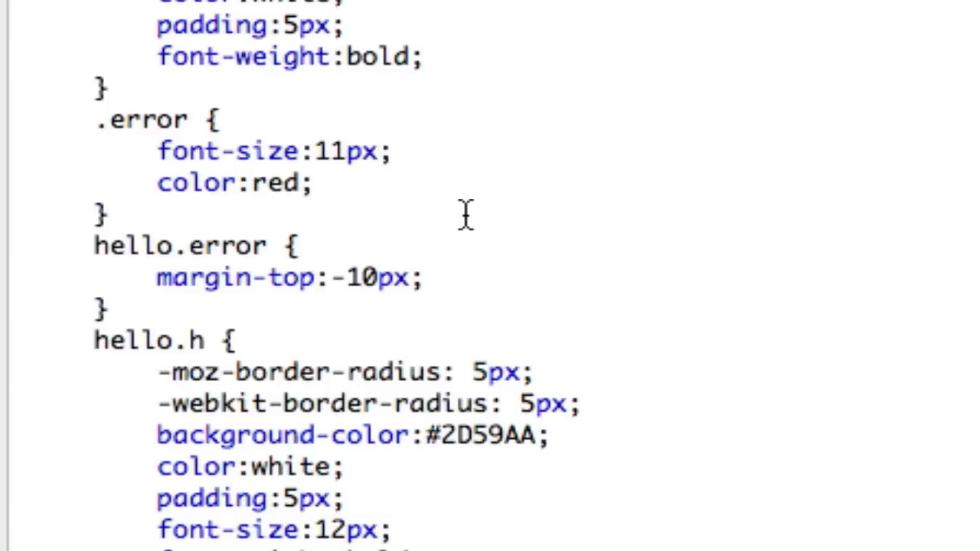
# Step: Undo the renaming so the selectors read label.error and label.h again
pyautogui.press('cmd+z')
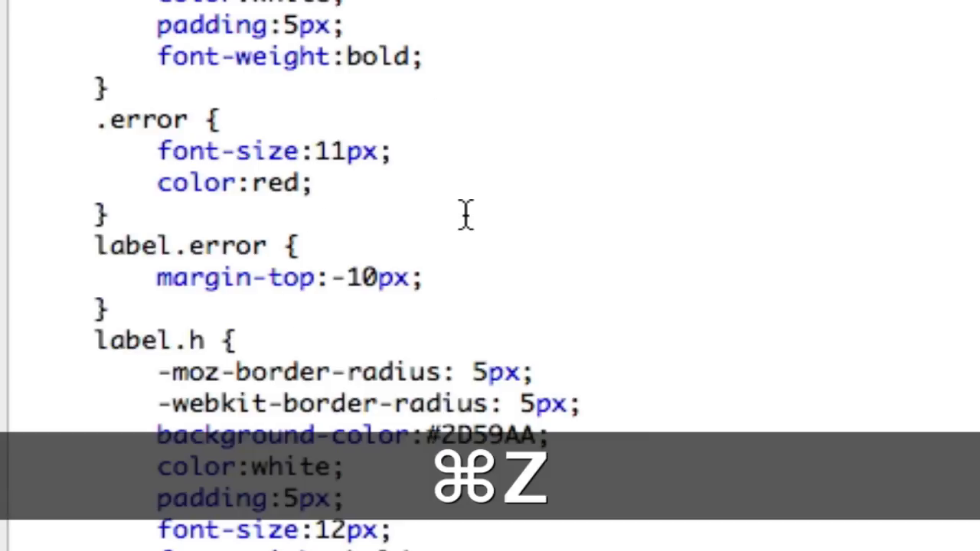
pyautogui.press('cmd+z')
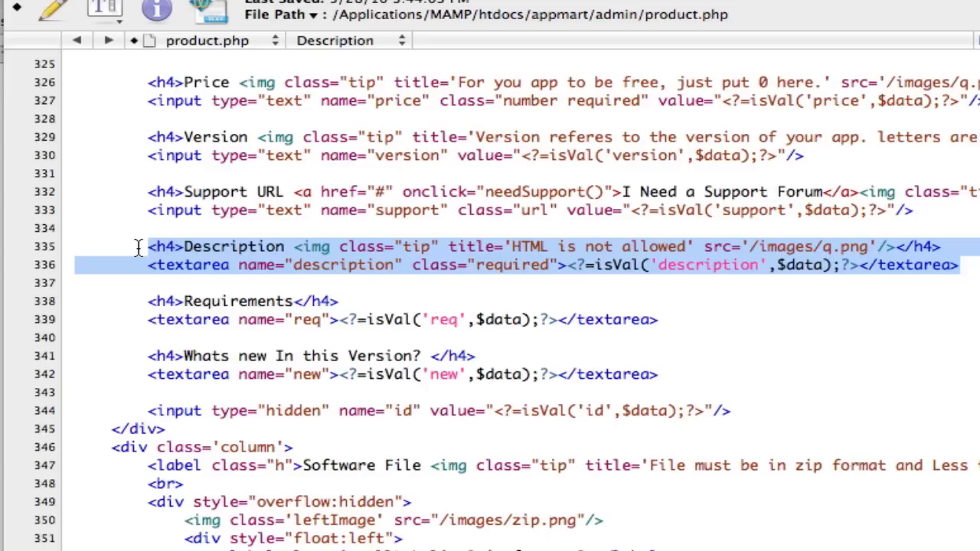
# Step: Spell check product.php and skip past the flagged word 'req'
pyautogui.press('Cmd+Shift+;')
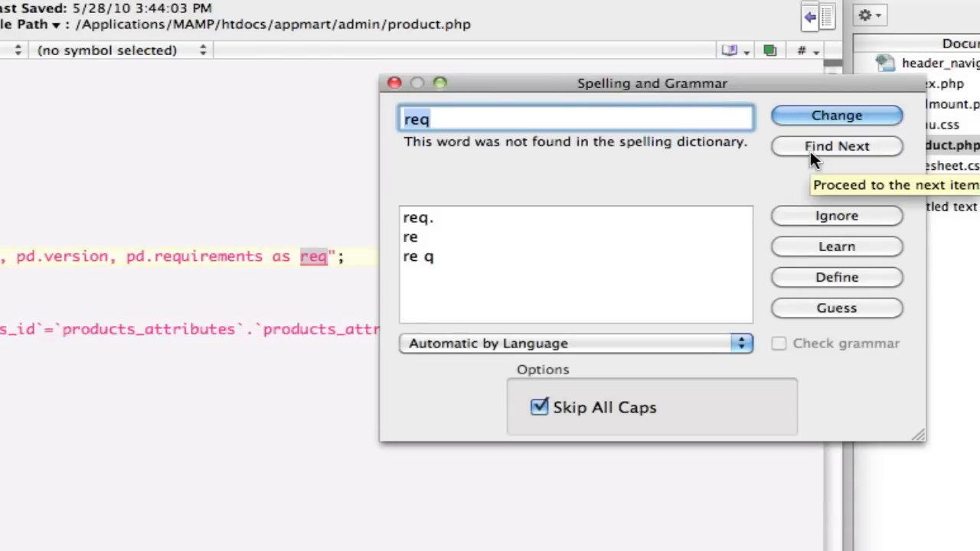
pyautogui.click(836, 147)
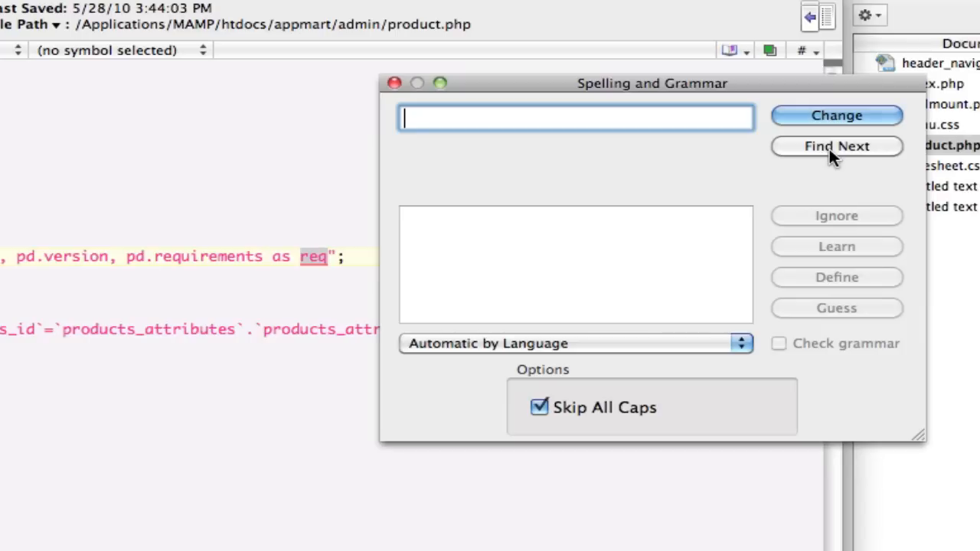
pyautogui.moveTo(748, 215)
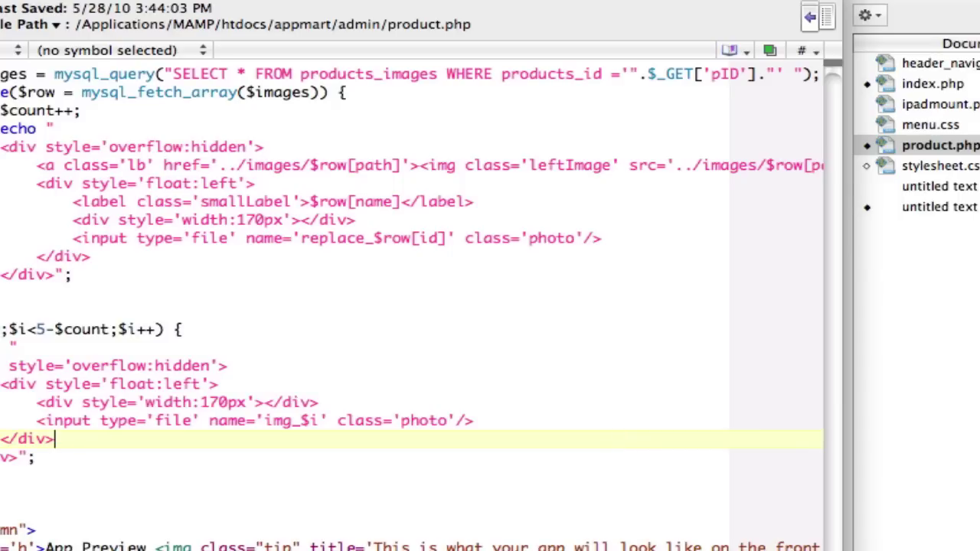
# Step: Select all of product.php's code and copy it
pyautogui.press('cmd+a')
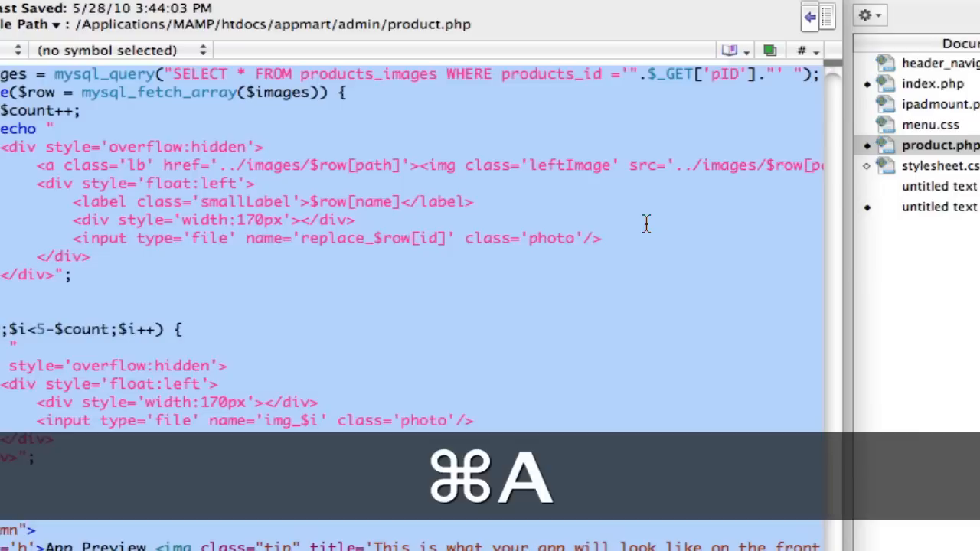
pyautogui.press('cmd+v')
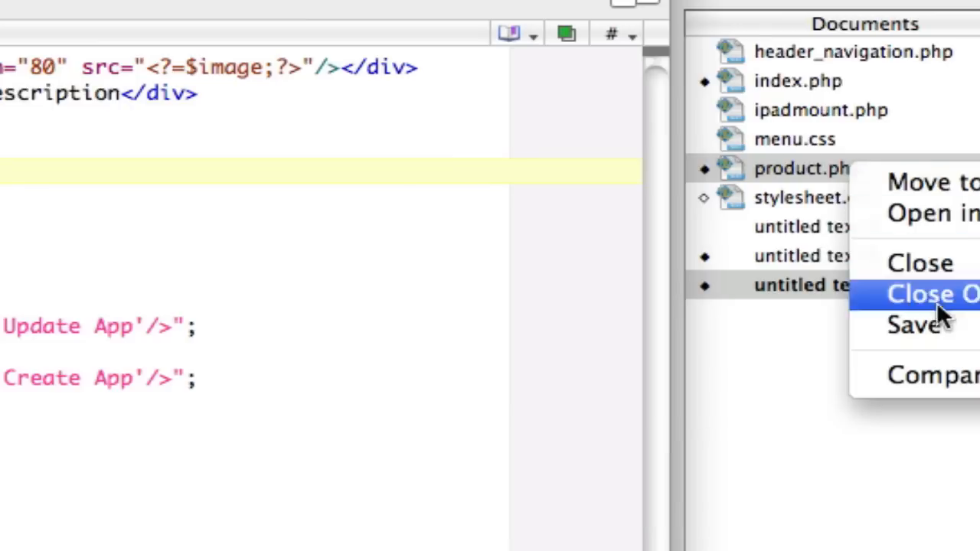
# Step: Compare untitled text 7 against product.php, finding one difference at lines 412–432
pyautogui.click(933, 291)
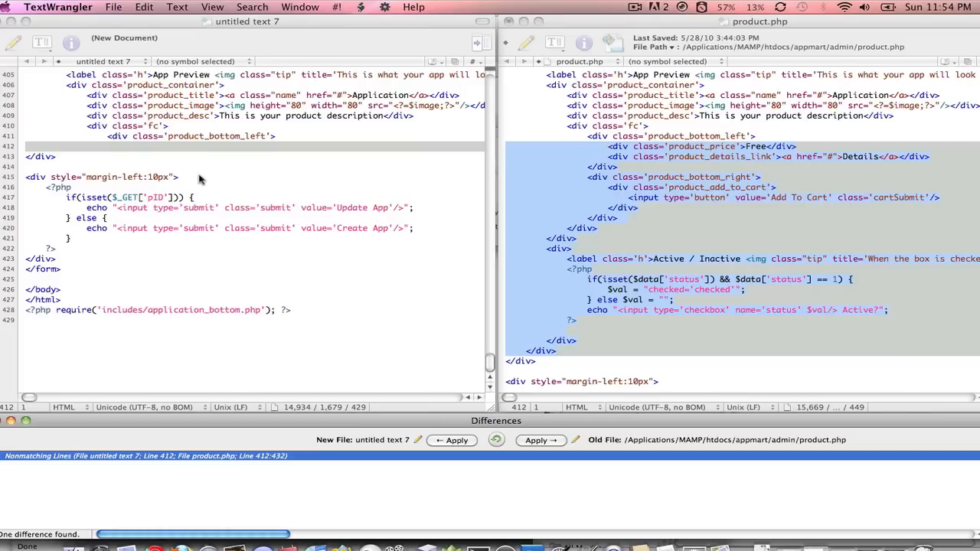
pyautogui.moveTo(184, 251)
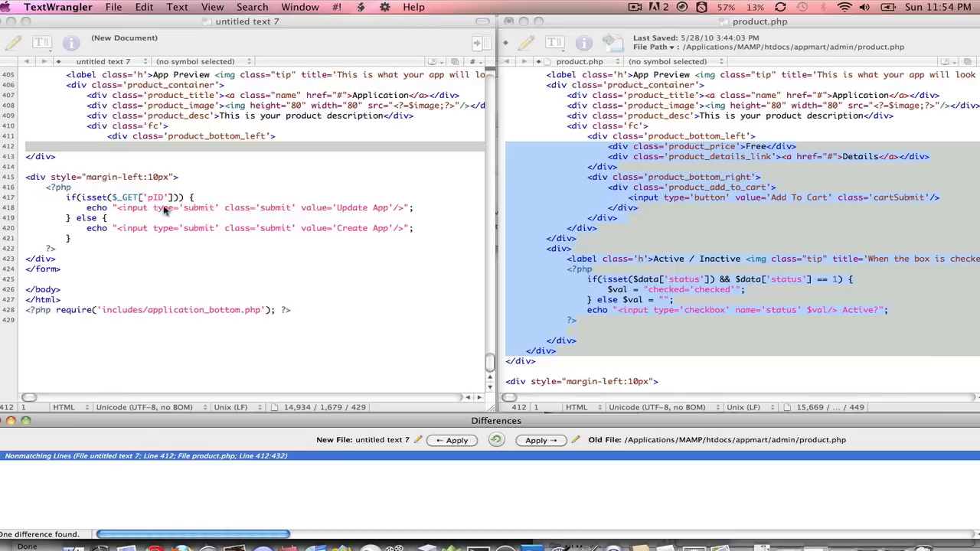
pyautogui.moveTo(478, 316)
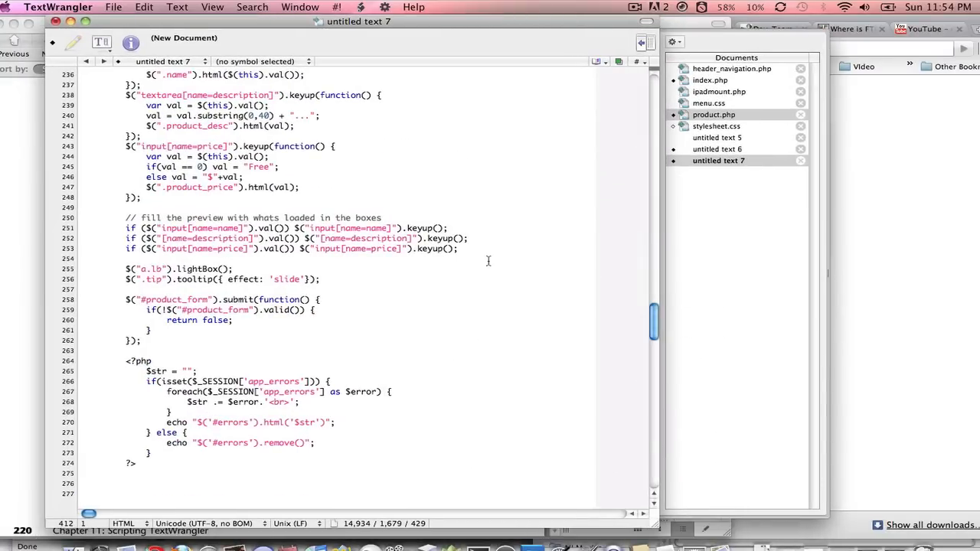
pyautogui.moveTo(487, 288)
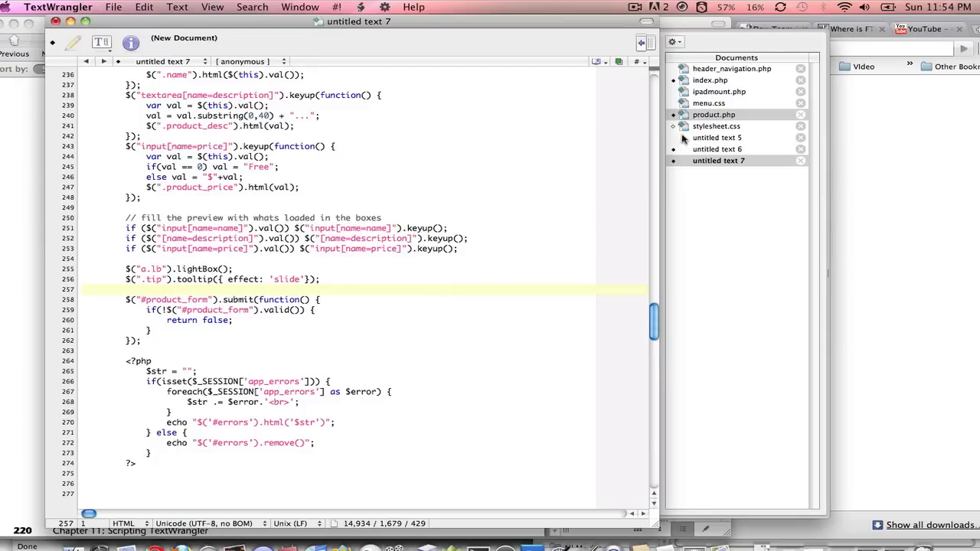
# Step: Bring up TextWrangler's Preferences window from the keyboard
pyautogui.press('cmd+q')
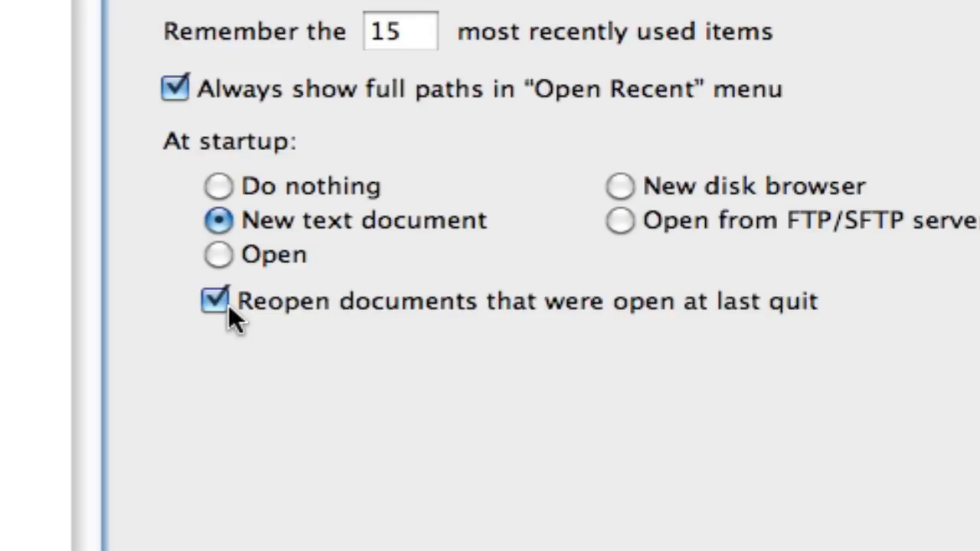
pyautogui.moveTo(171, 383)
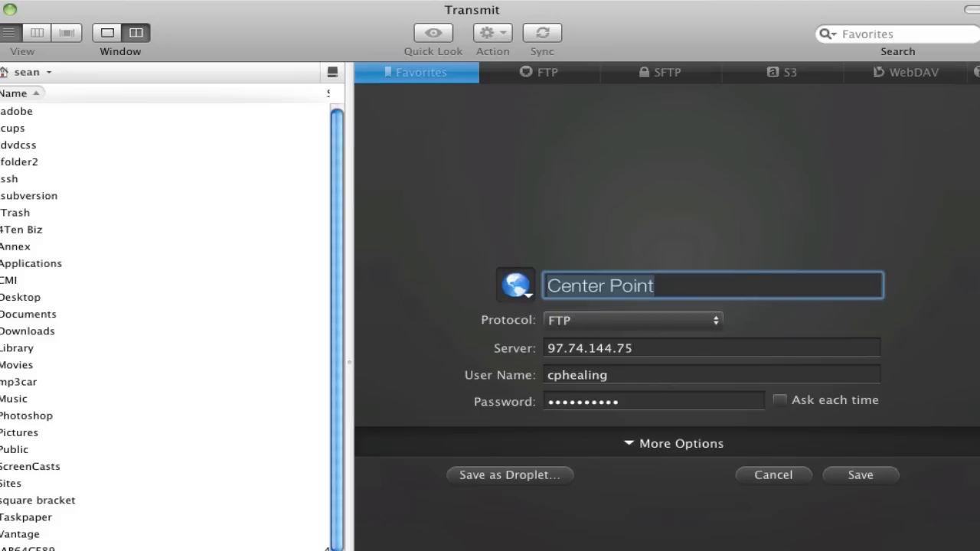
# Step: Dismiss the favorite editor and connect to a saved server from Favorites
pyautogui.click(23, 365)
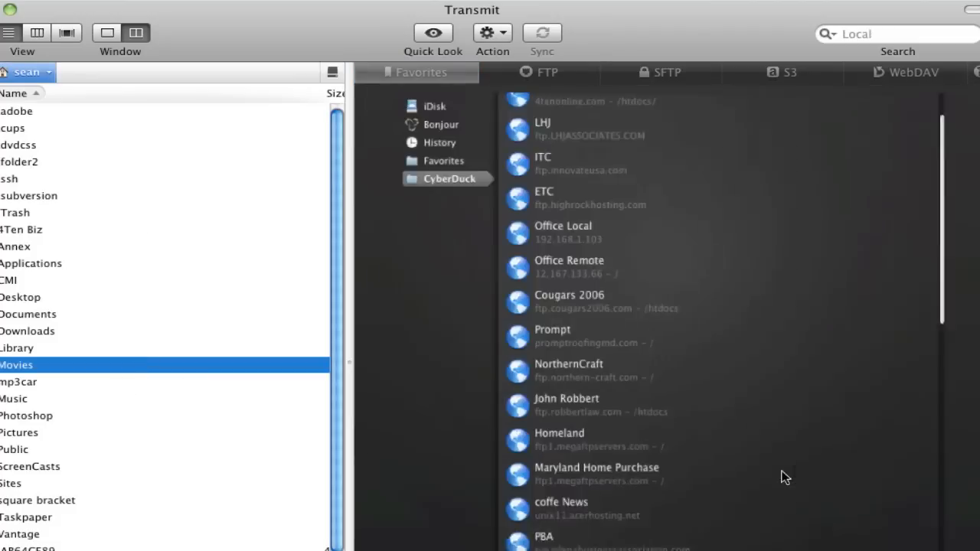
pyautogui.click(407, 153)
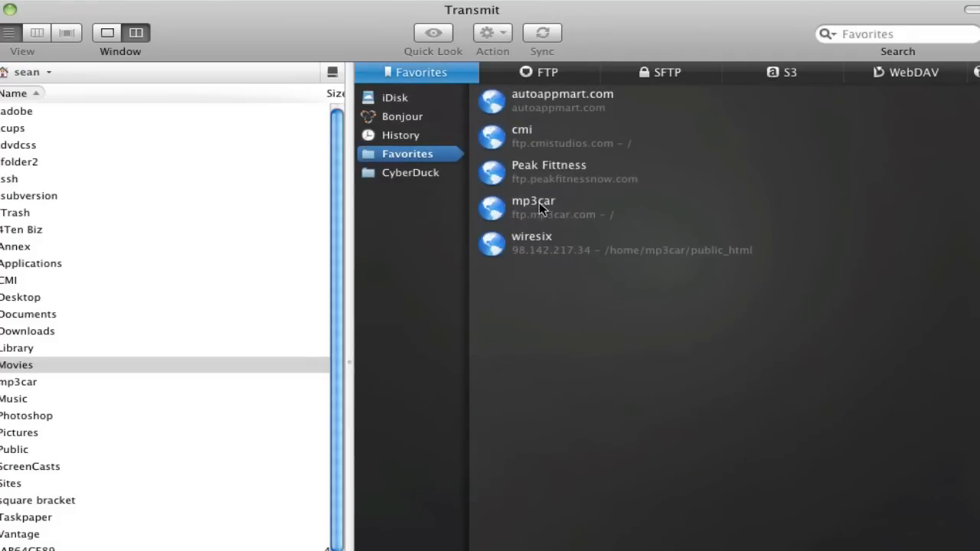
pyautogui.click(407, 172)
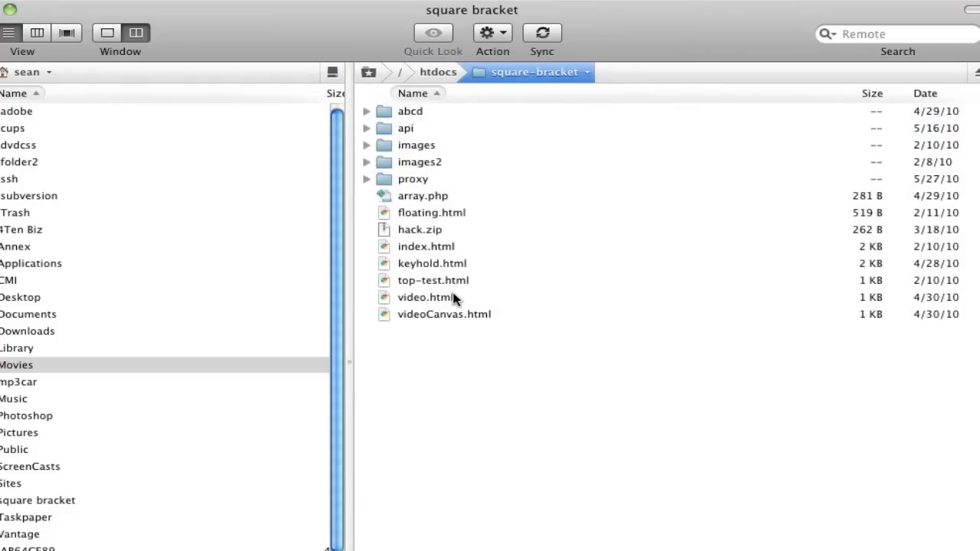
# Step: Browse into the proxy folder under htdocs/square-bracket and select index.php
pyautogui.doubleClick(423, 297)
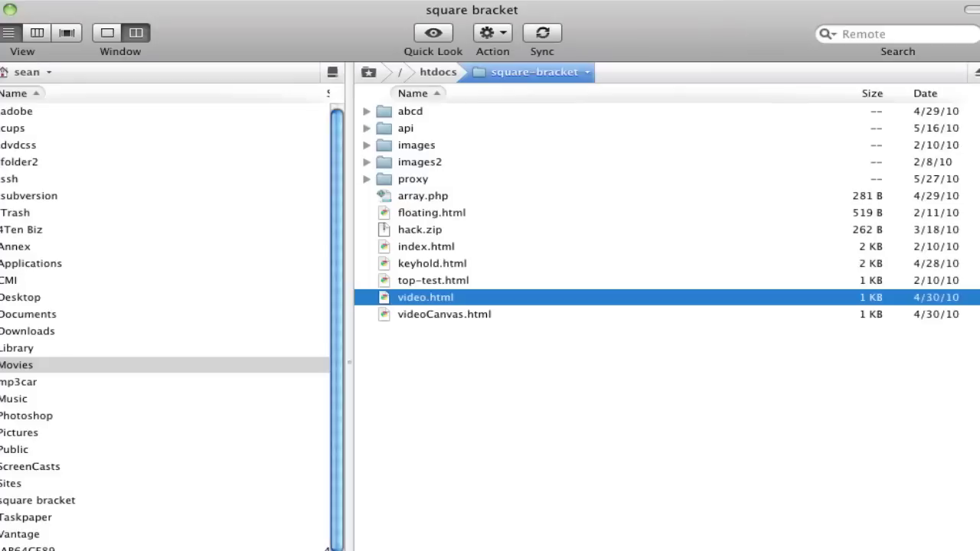
pyautogui.moveTo(415, 187)
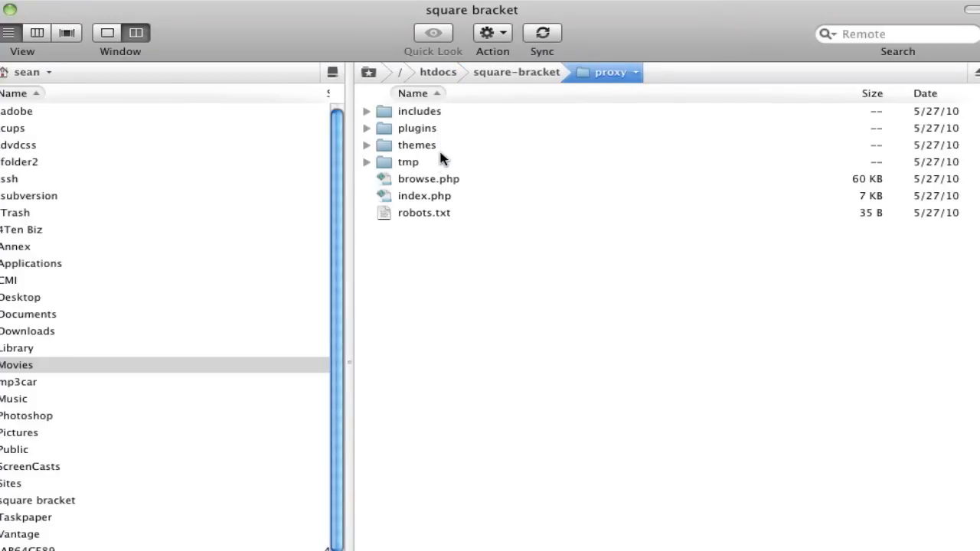
pyautogui.click(423, 196)
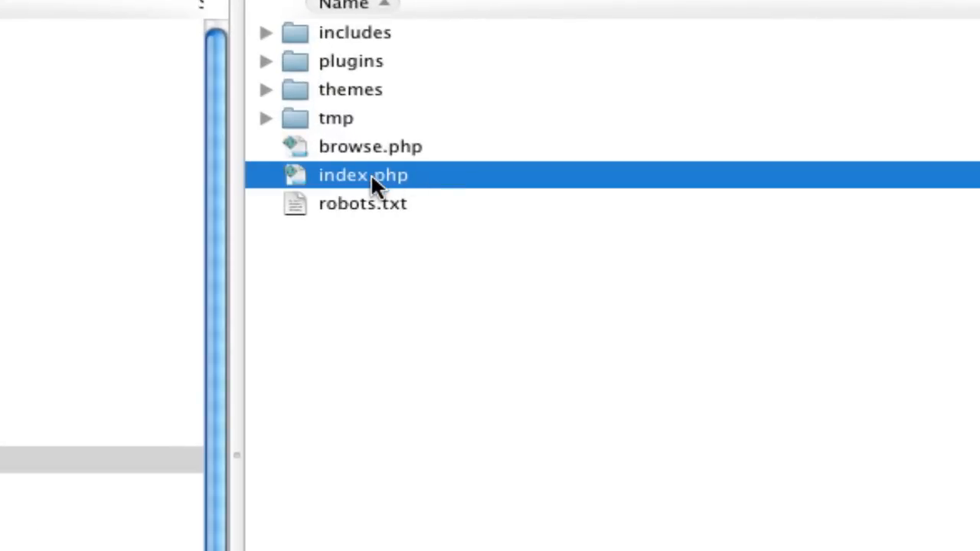
# Step: Edit the remote index.php in TextWrangler and save it so Transmit uploads it
pyautogui.doubleClick(362, 175)
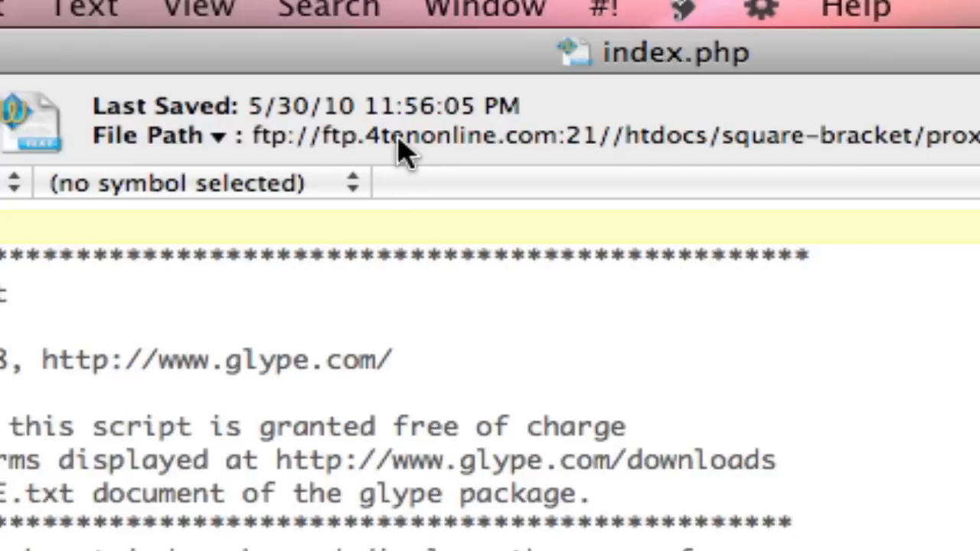
pyautogui.moveTo(508, 150)
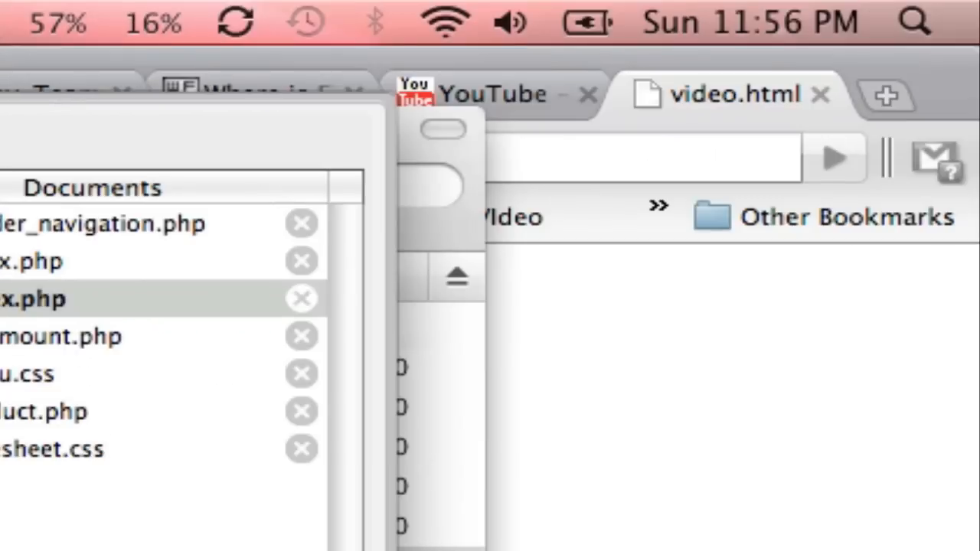
pyautogui.press('cmd+s')
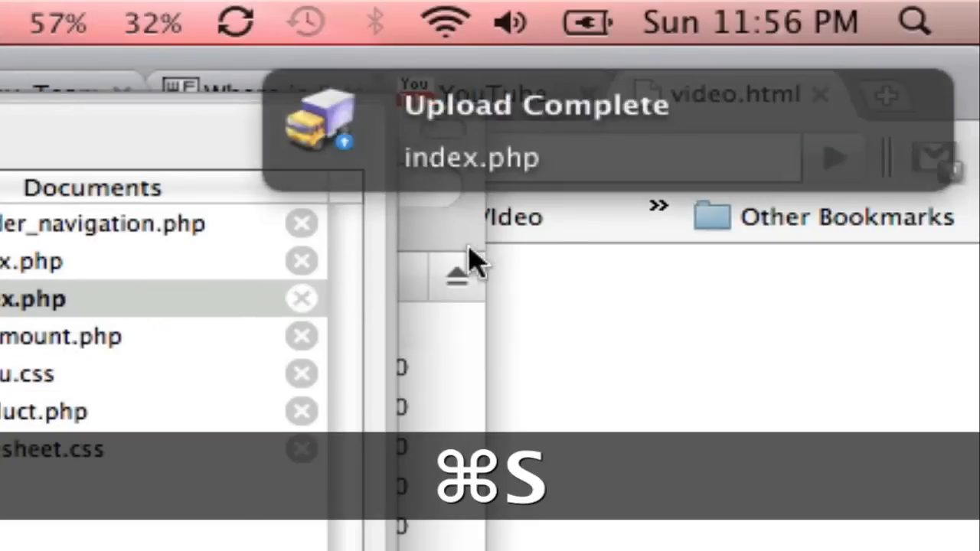